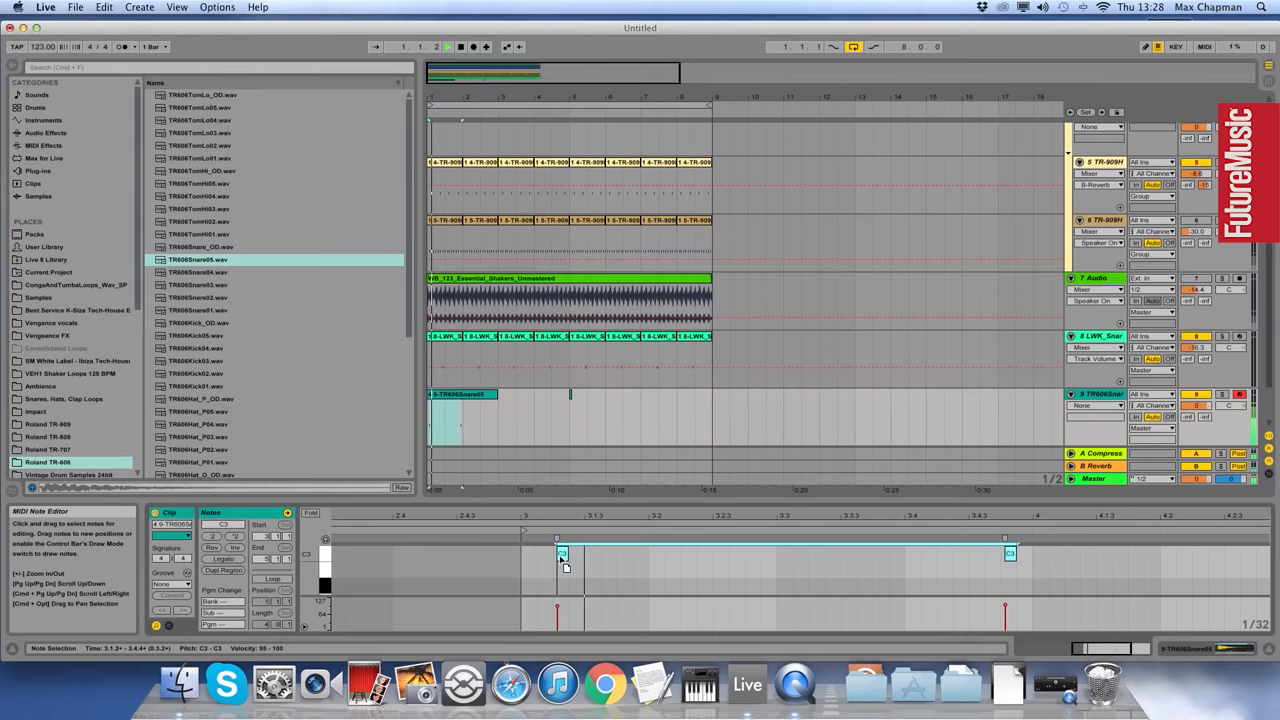
- Select a note in the TR606 snare clip's pattern to begin editing it
click(460, 415)
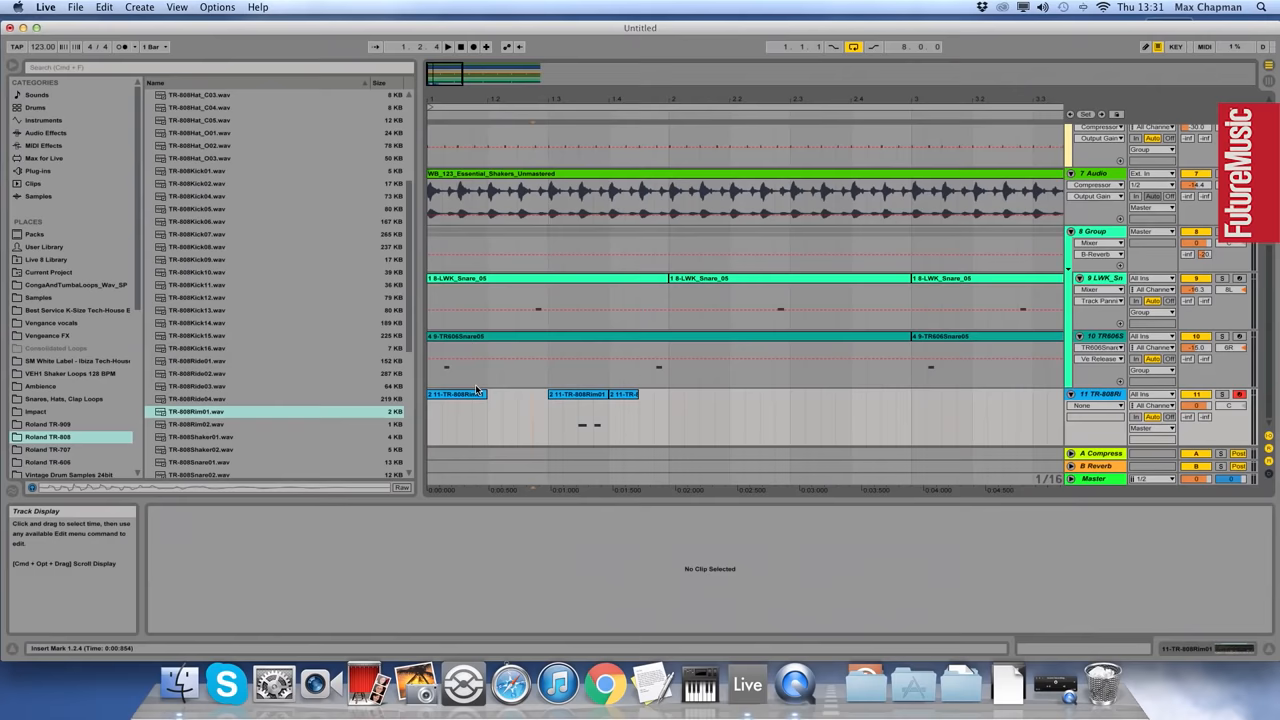
- Load EQ Eight from Audio Effects onto the TR-808 rim shot track after its sampler
click(460, 410)
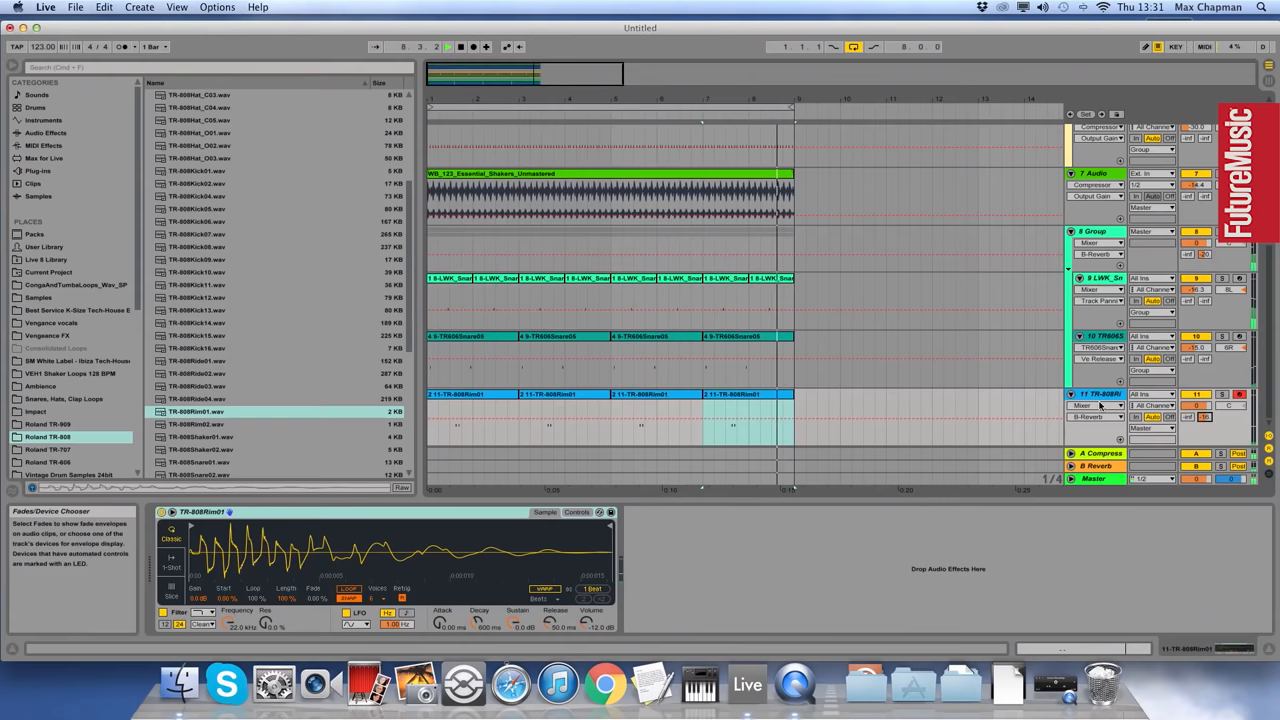
click(46, 132)
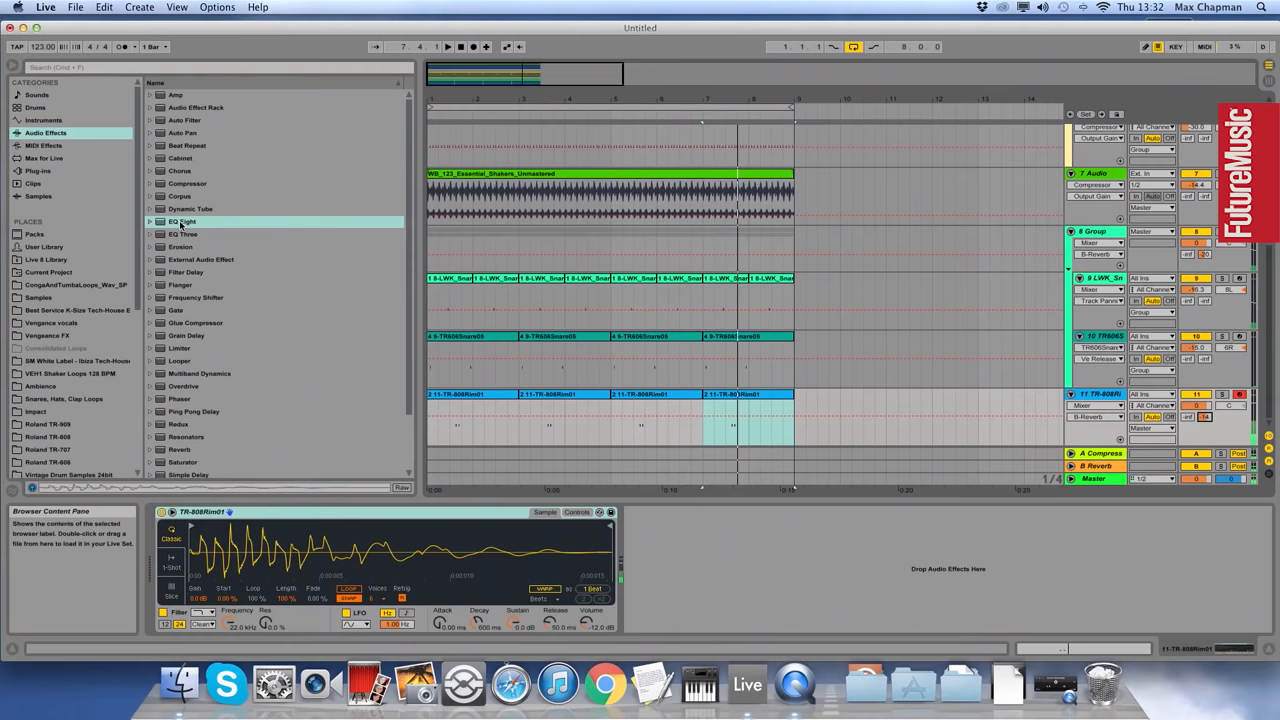
double_click(182, 221)
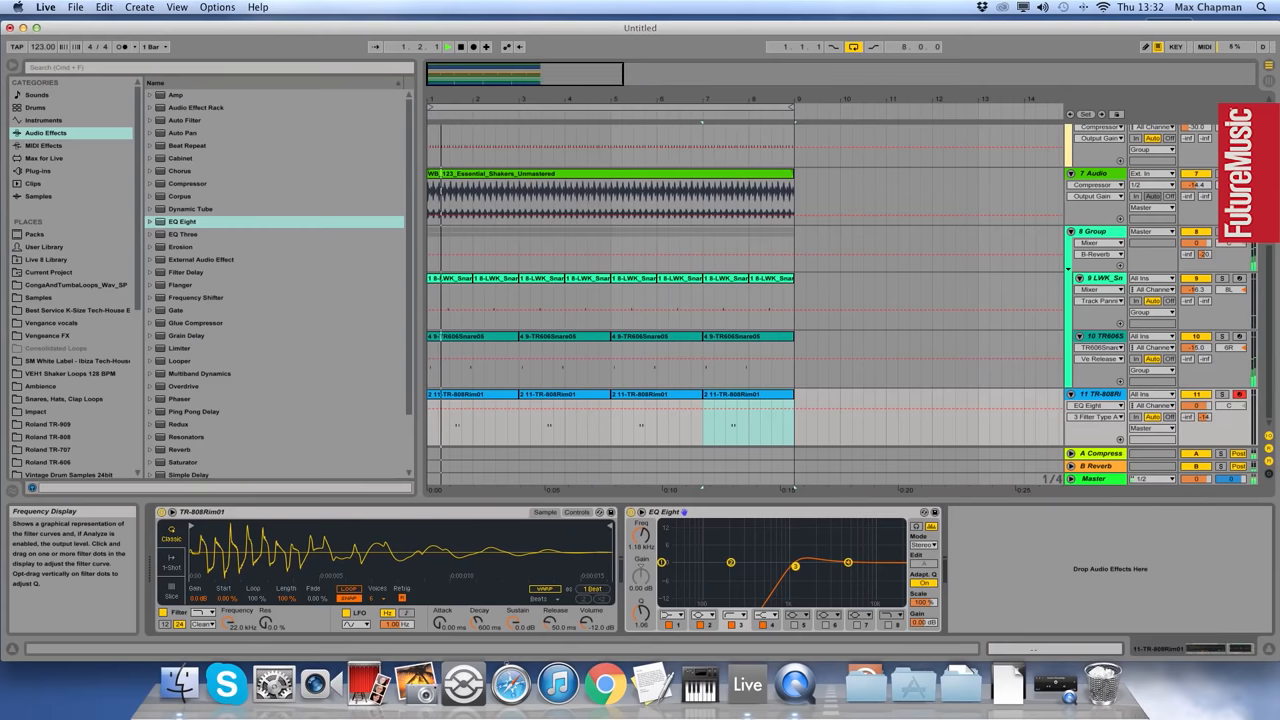